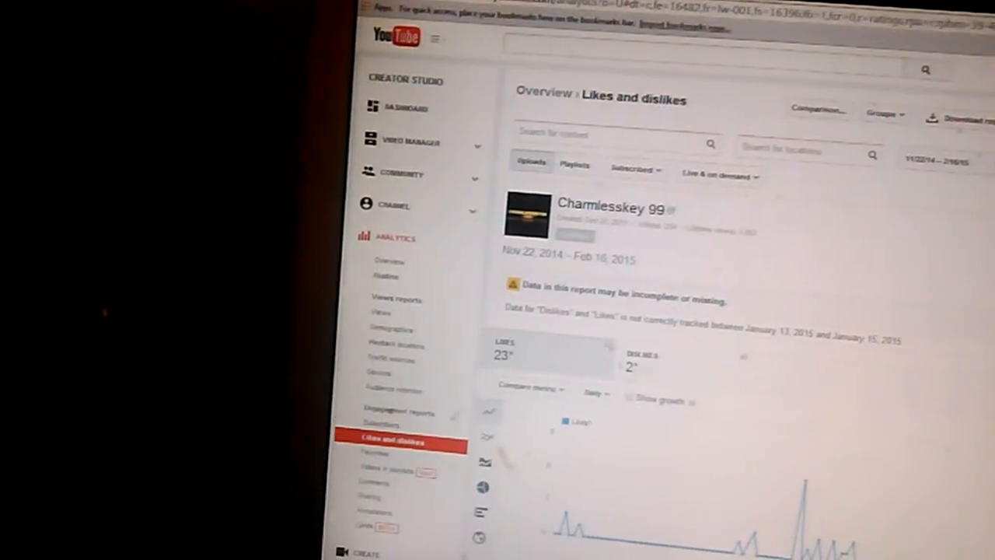
Open the Favorites engagement report, showing n/a for favorites added and removed
click(376, 452)
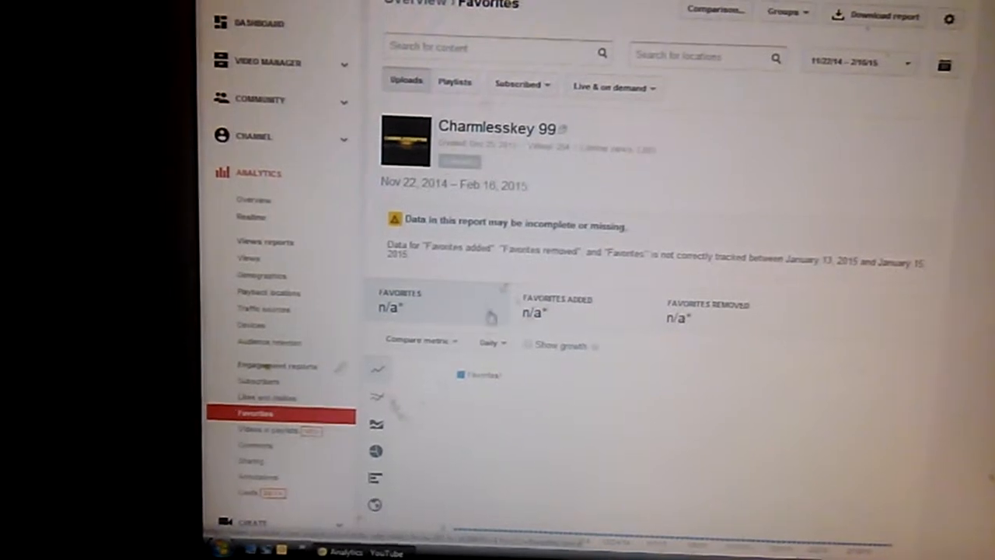
Scroll the sidebar down to reach Channel's Status and features page
scroll(down, 3)
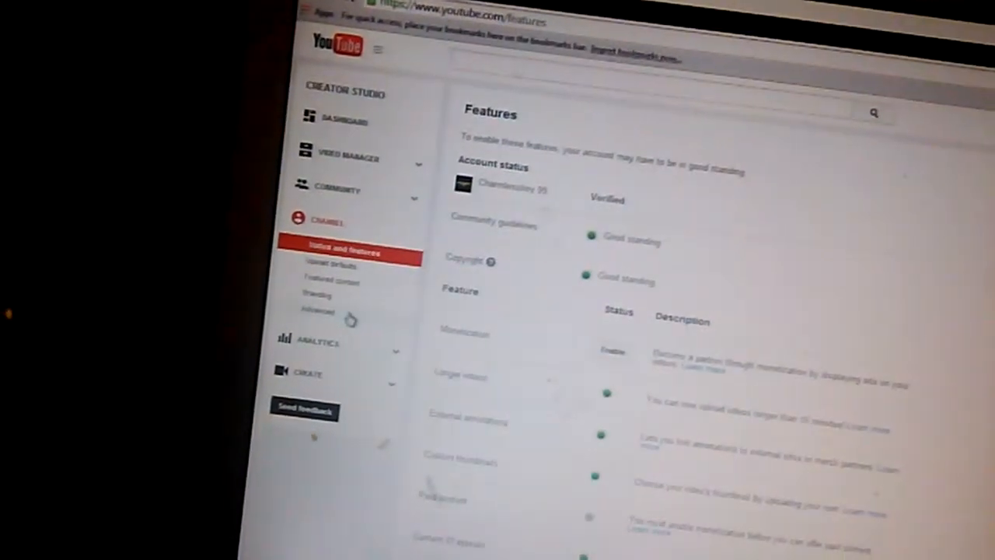
Open the channel's Advanced settings, showing account information, keywords and advertisement options
click(316, 310)
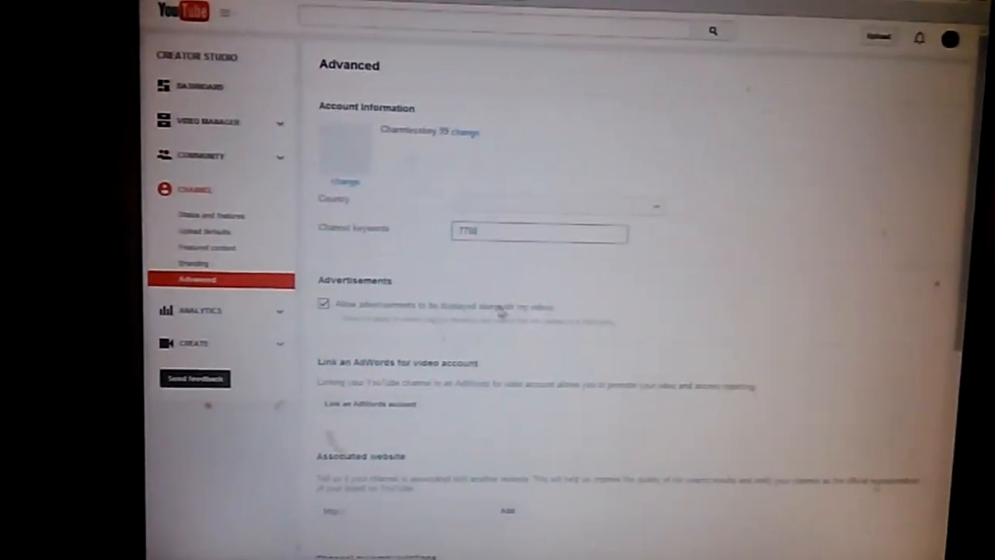
scroll(down, 3)
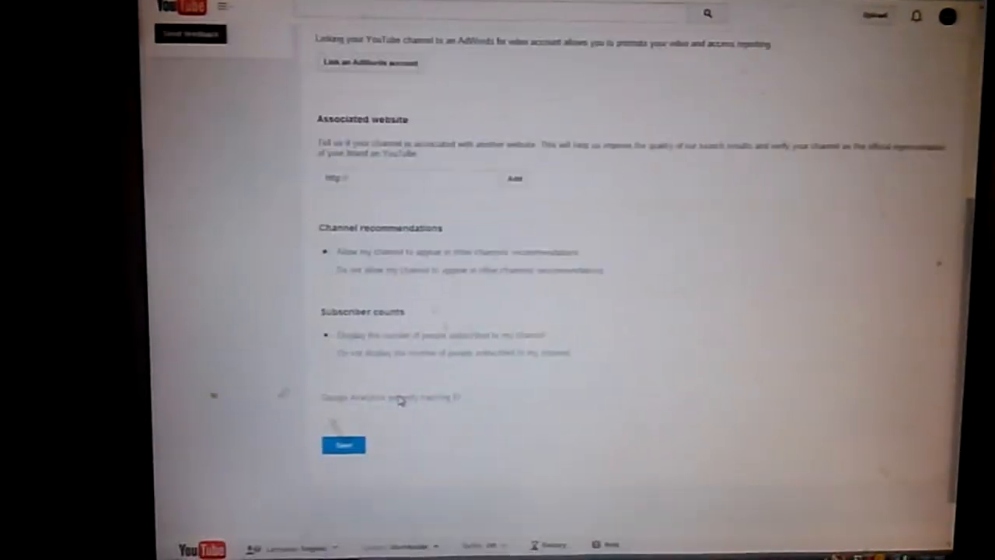